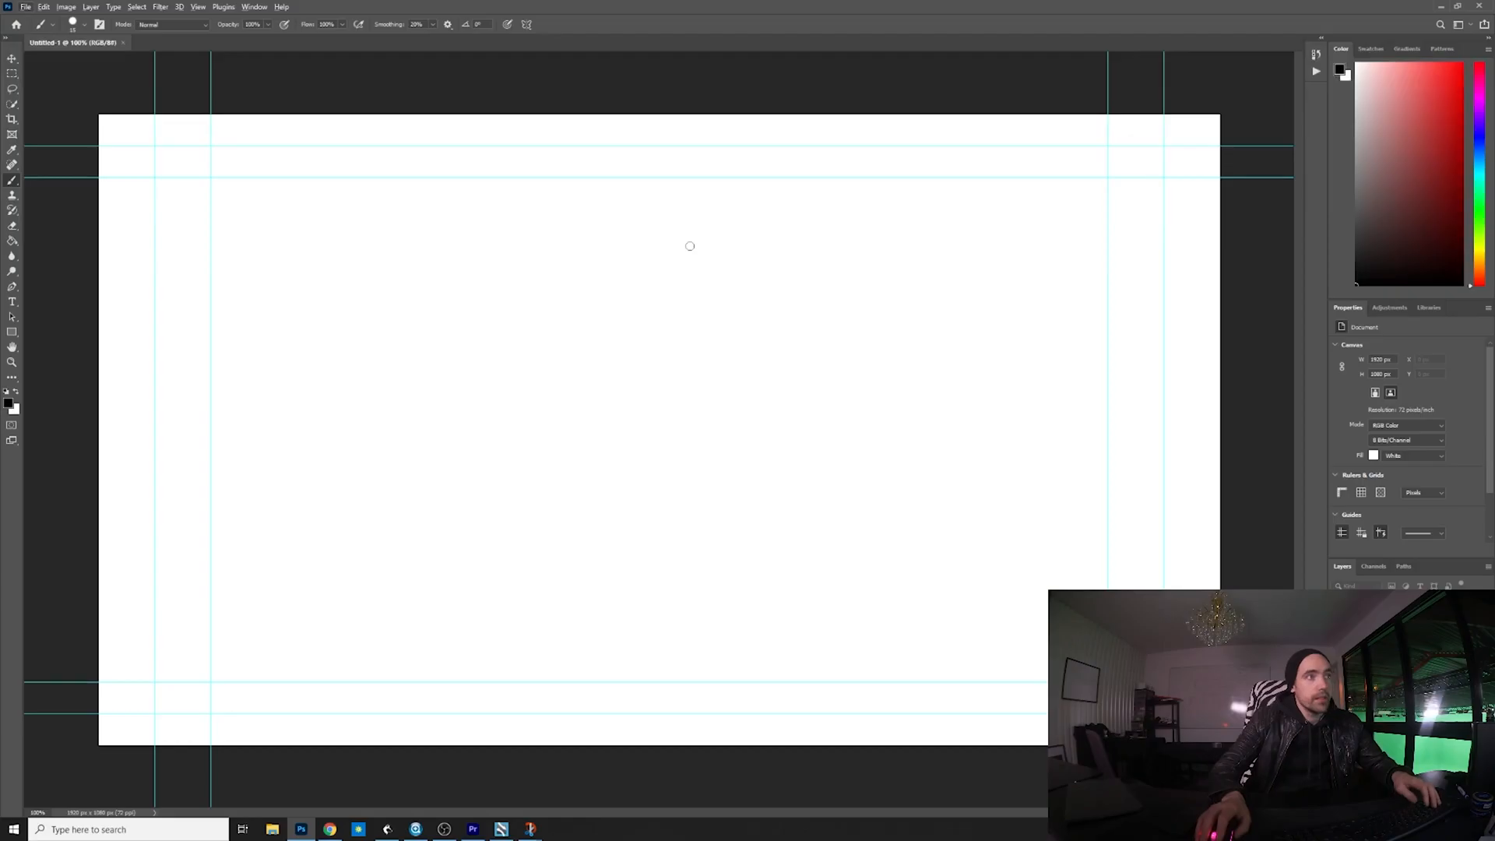
pyautogui.moveTo(325, 592)
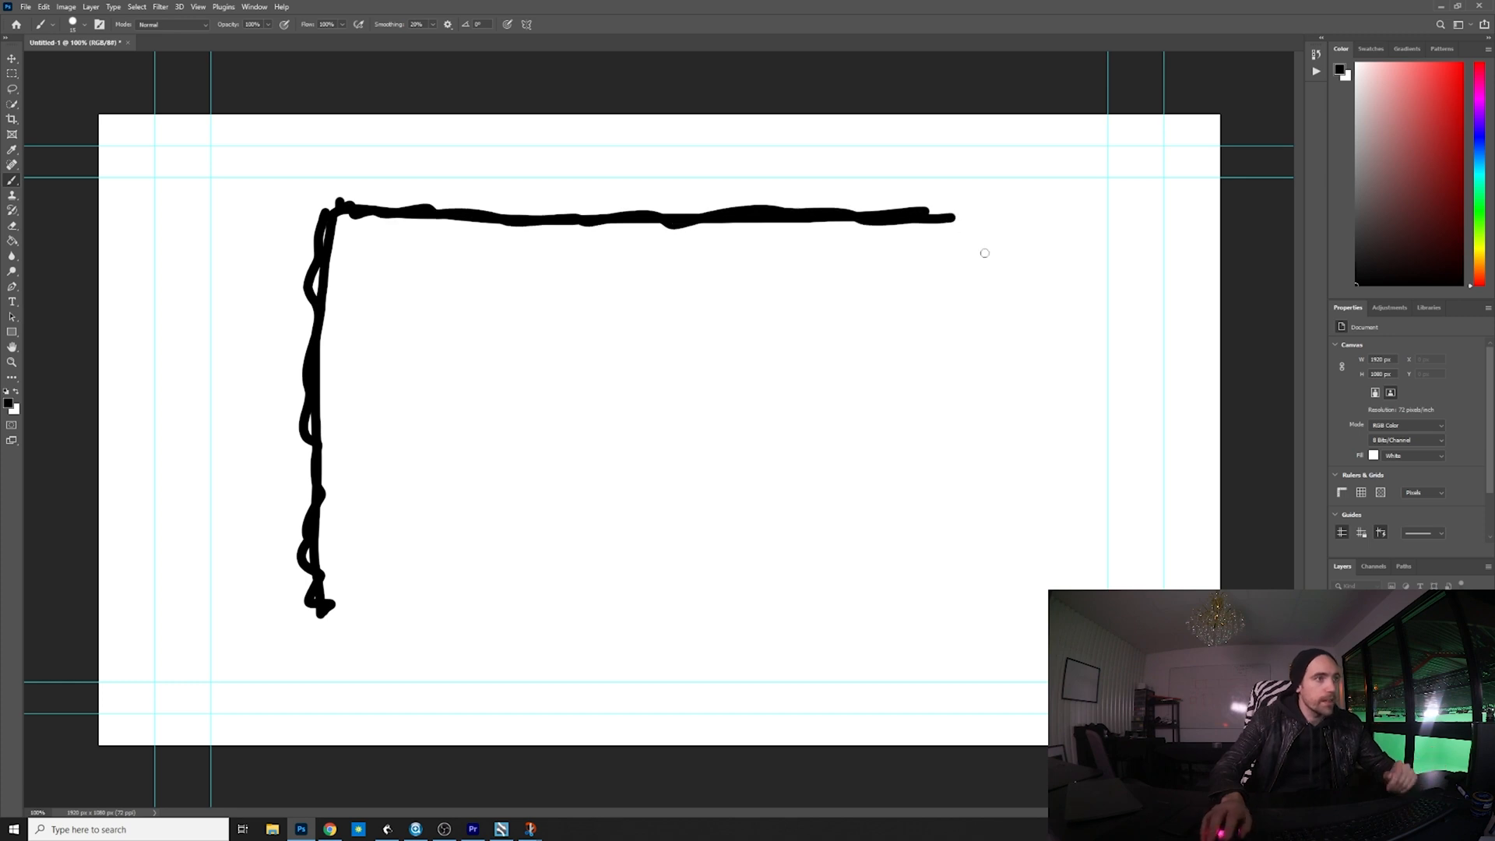
pyautogui.moveTo(633, 525)
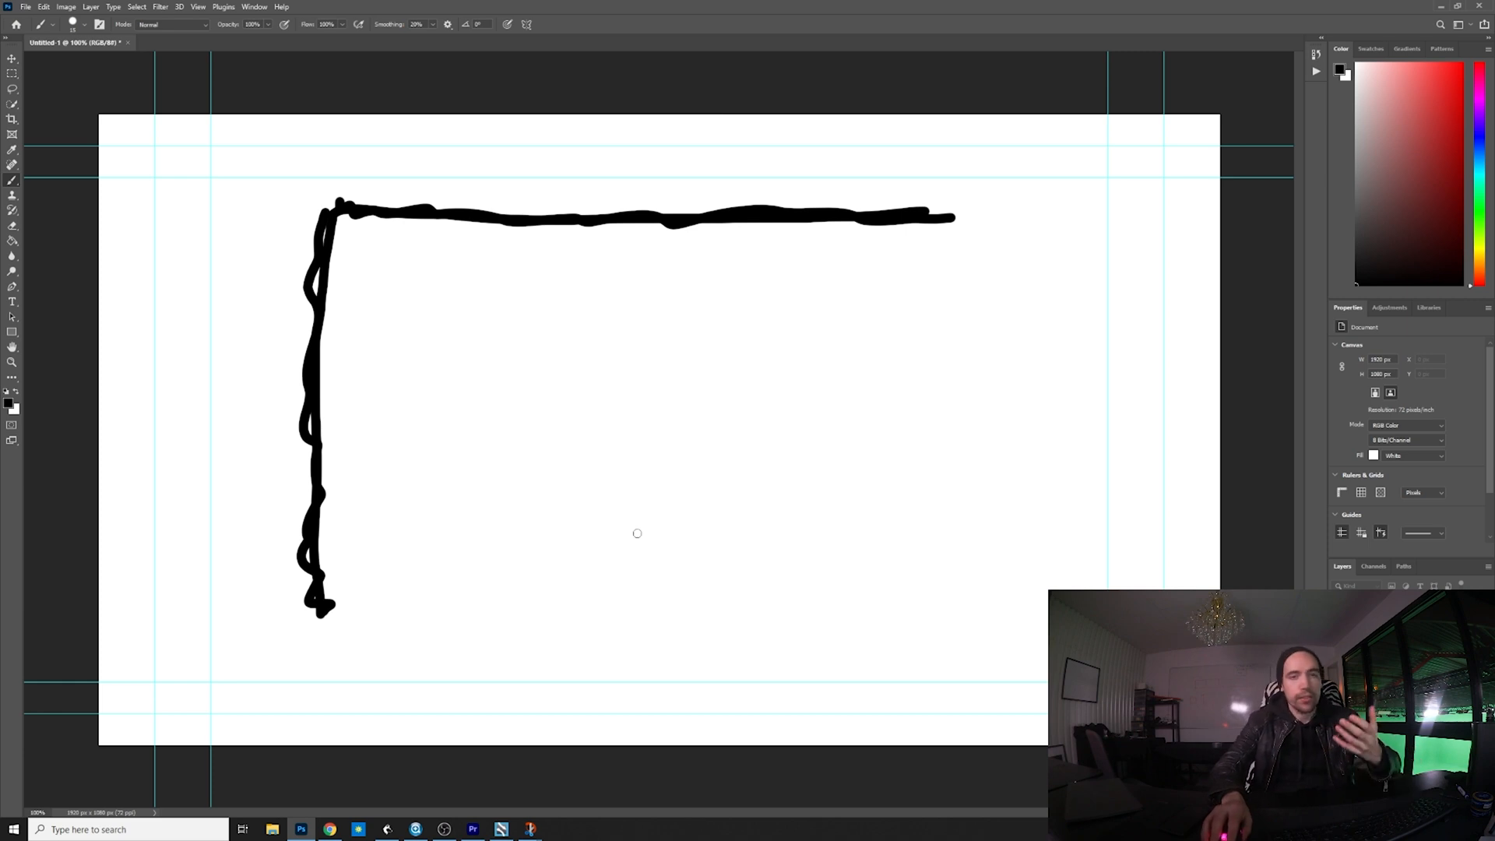
pyautogui.moveTo(640, 477)
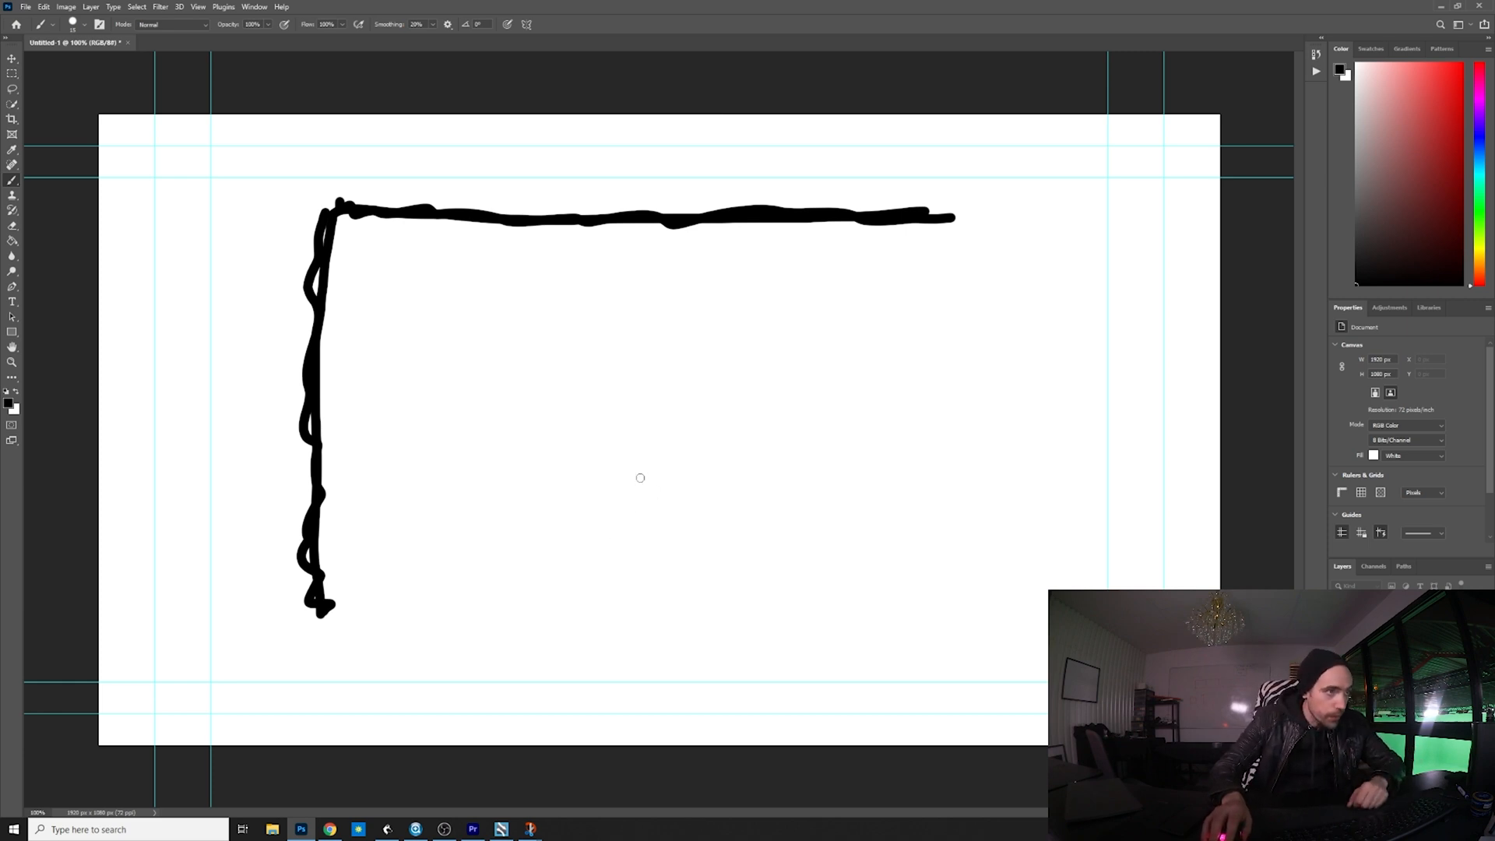
# - Place a dot near the canvas centre and label it ORIGIN
pyautogui.click(636, 476)
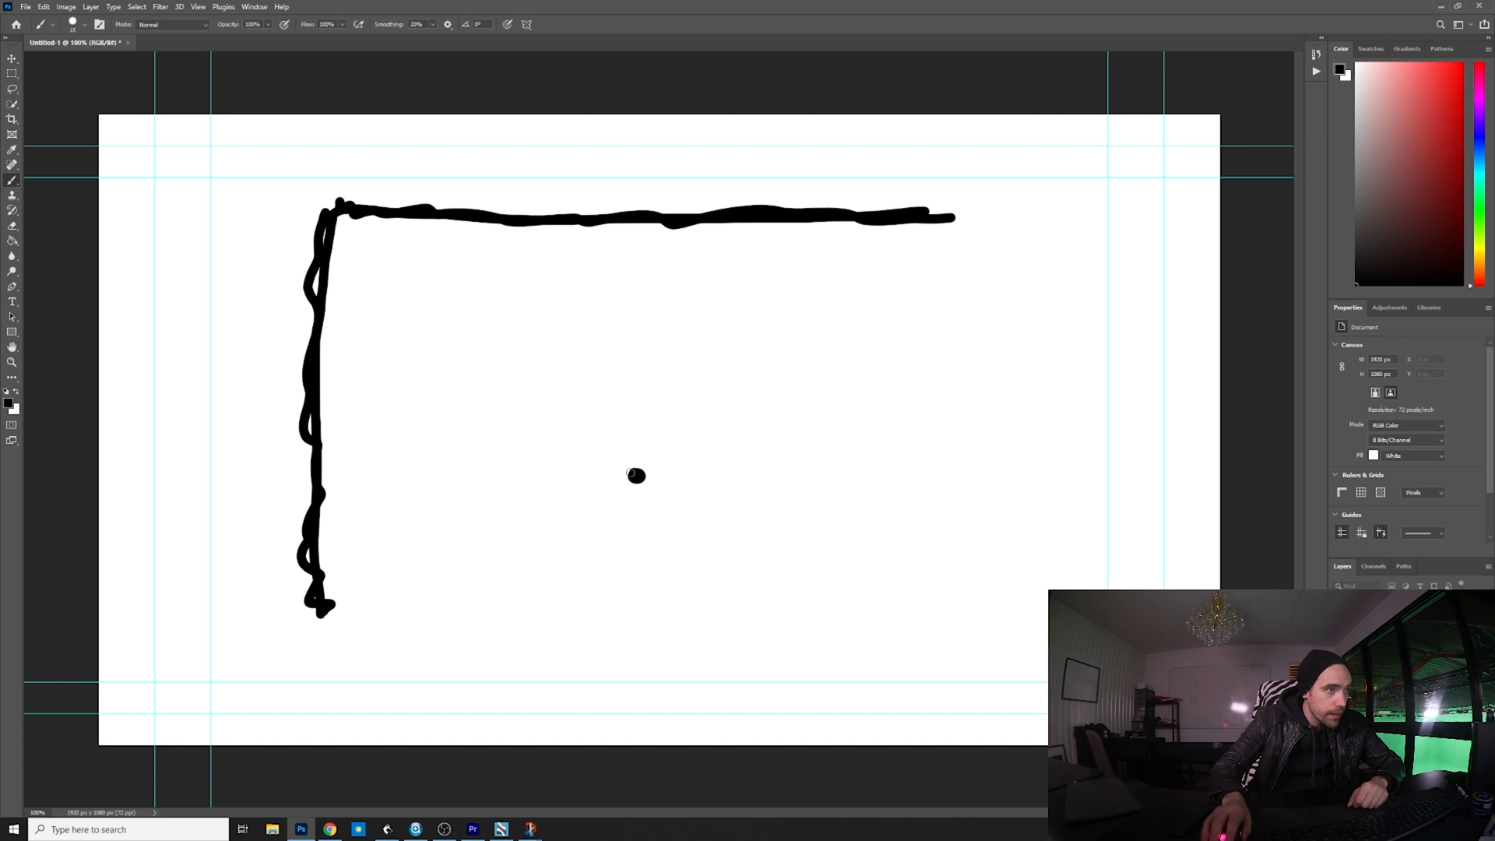
pyautogui.moveTo(669, 402)
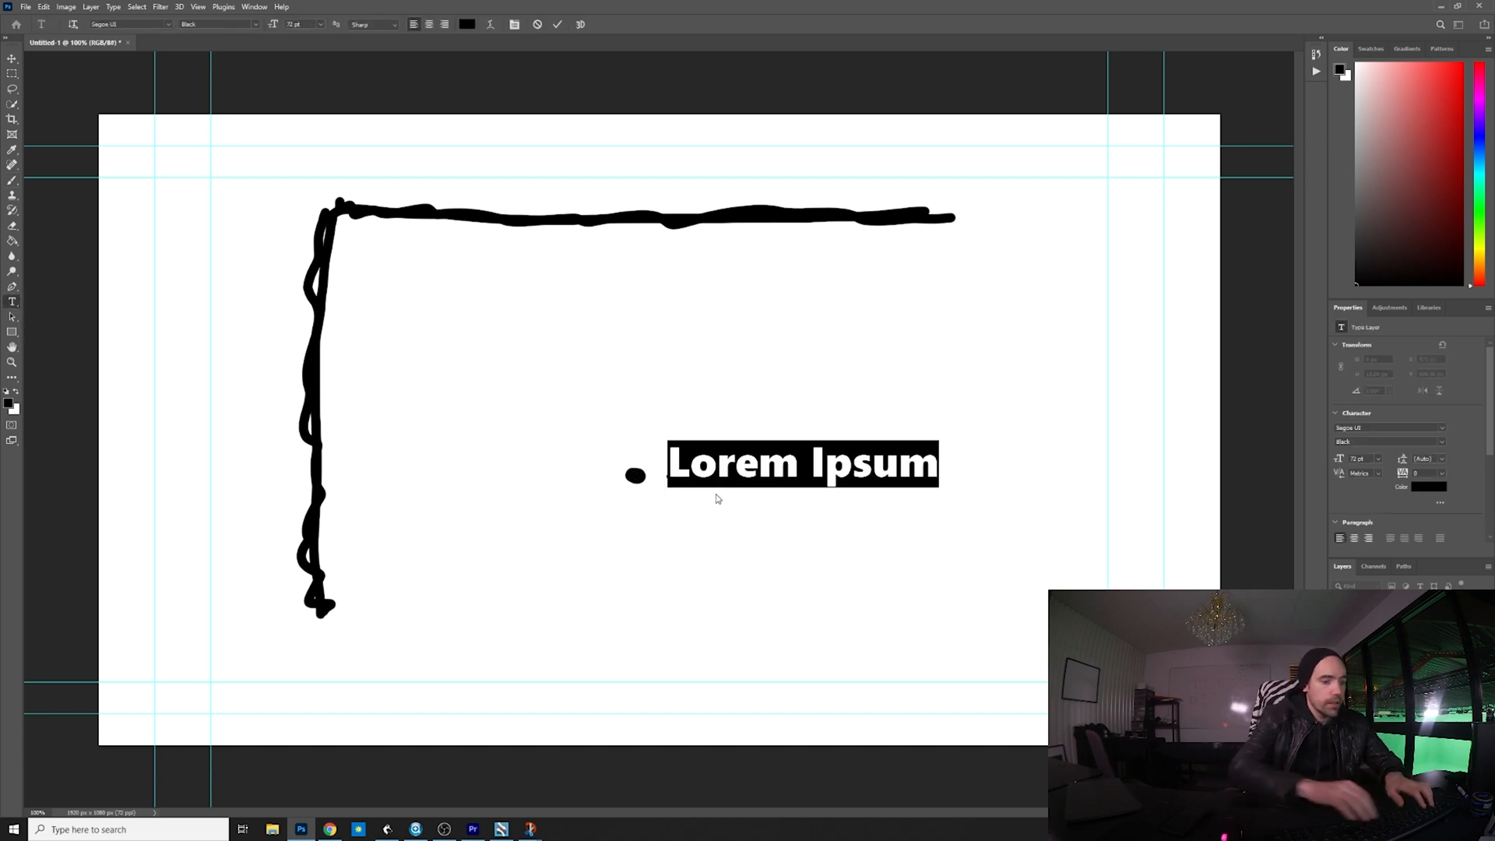
pyautogui.write('ORIGIN')
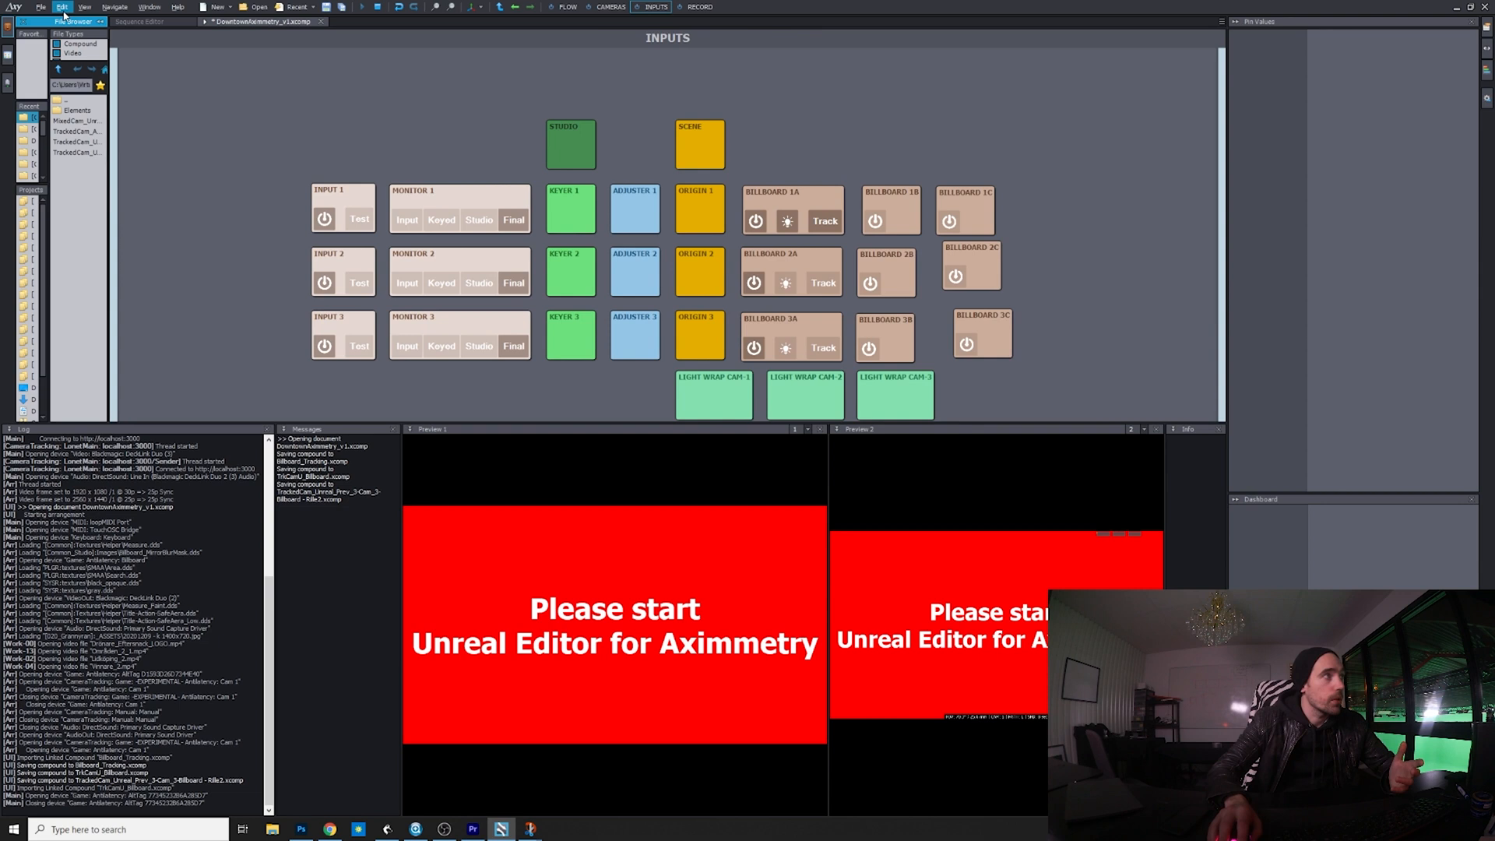
# - Open Manage Devices, view the Antilatency tracker, and set Cam 1 as measuring device
pyautogui.click(60, 7)
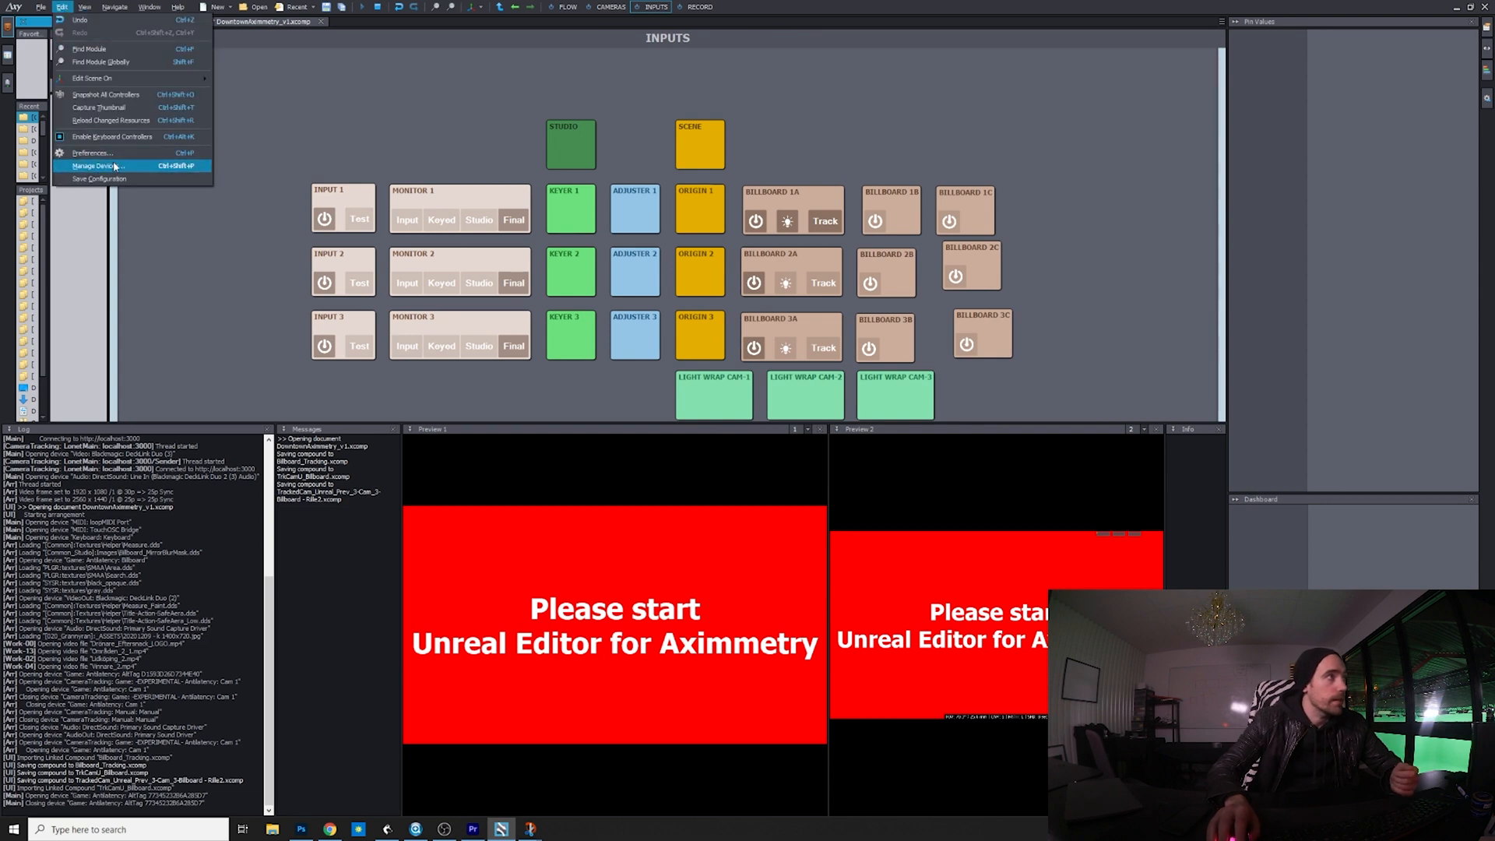
pyautogui.click(96, 165)
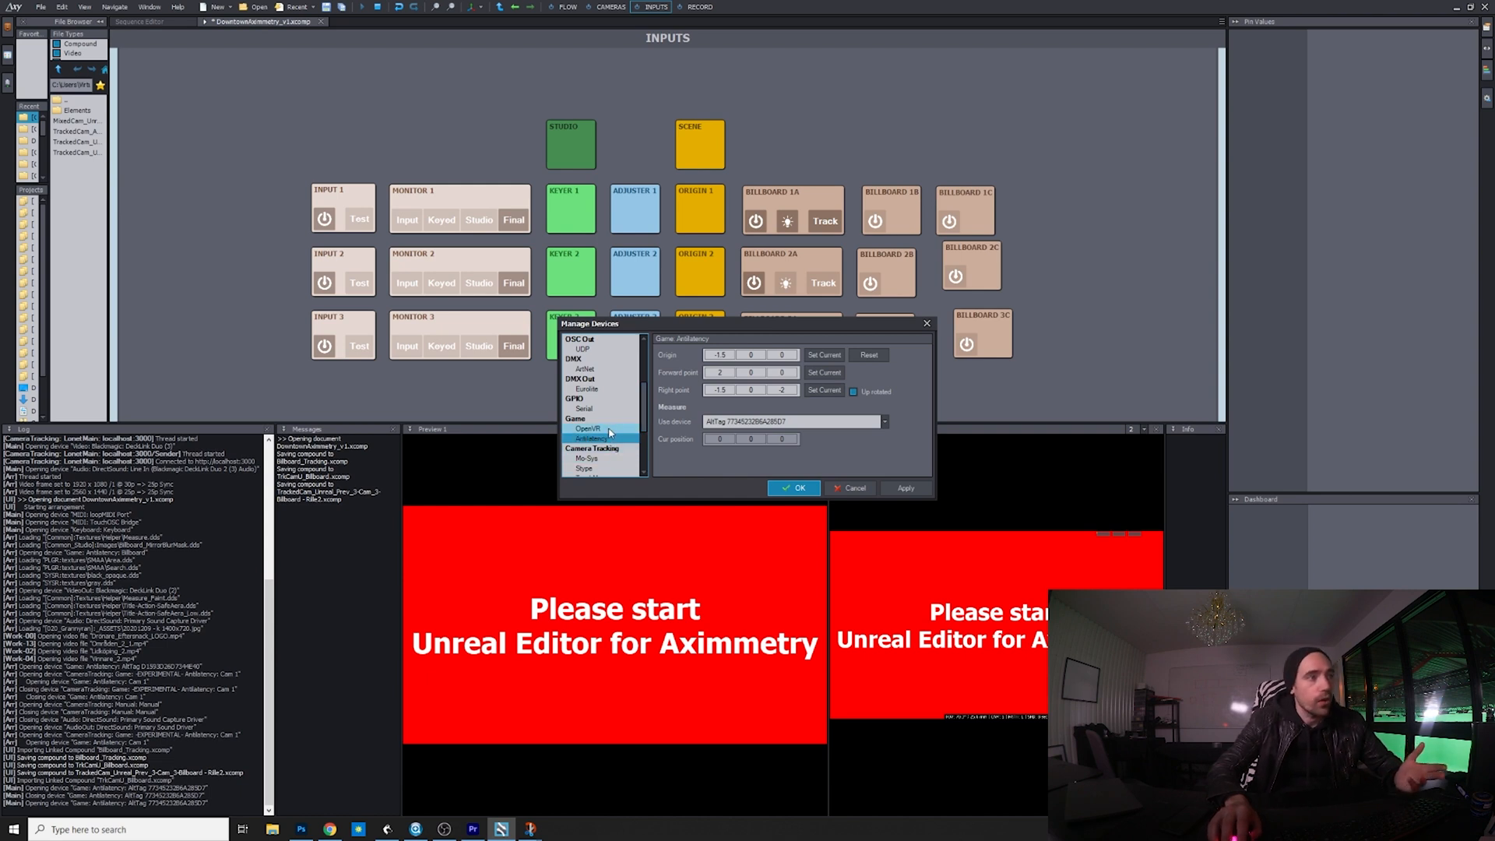
pyautogui.click(586, 429)
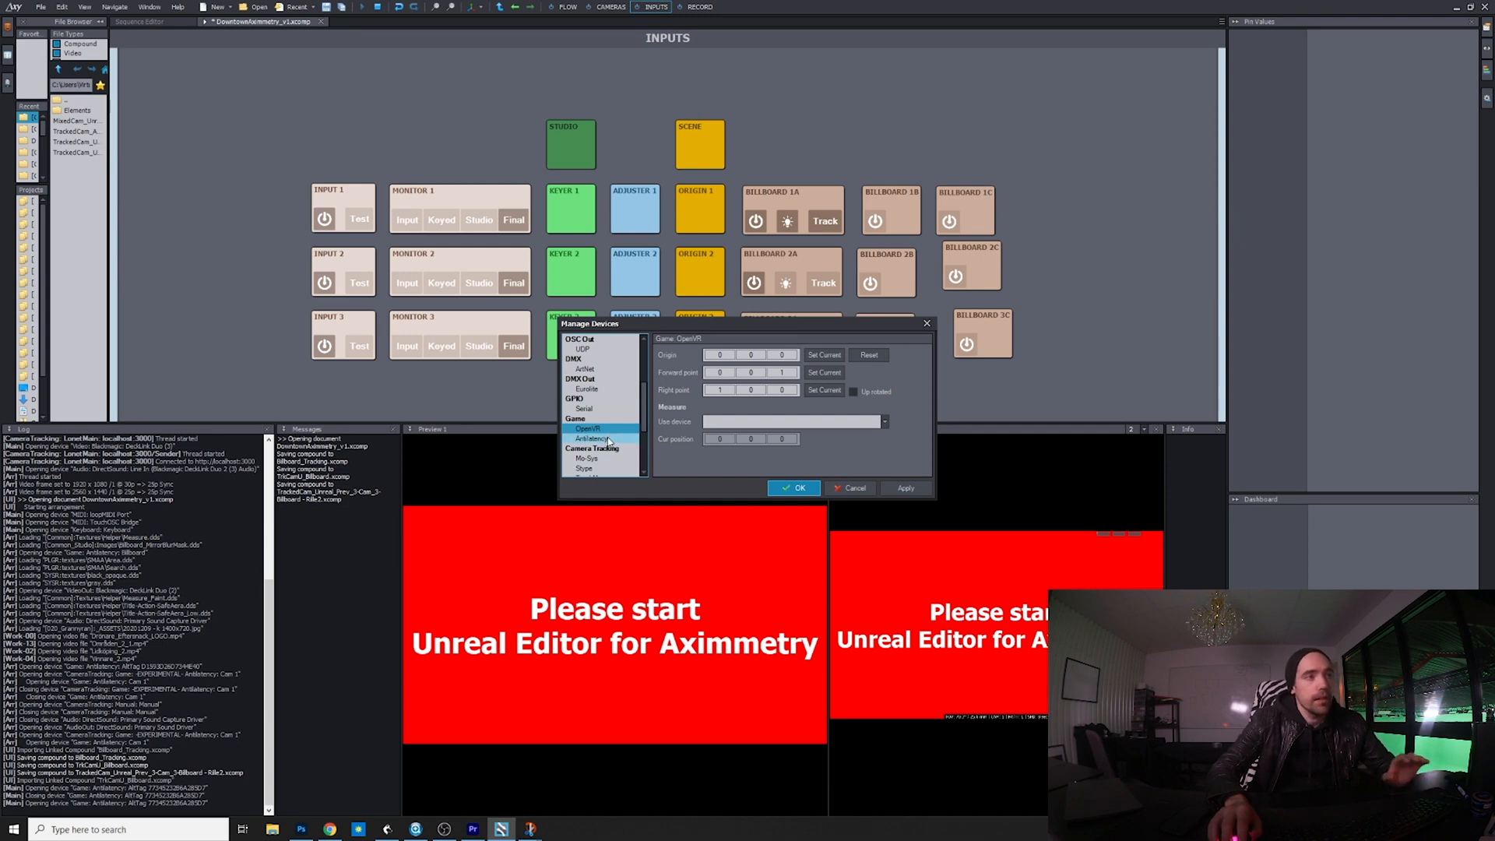
pyautogui.click(592, 438)
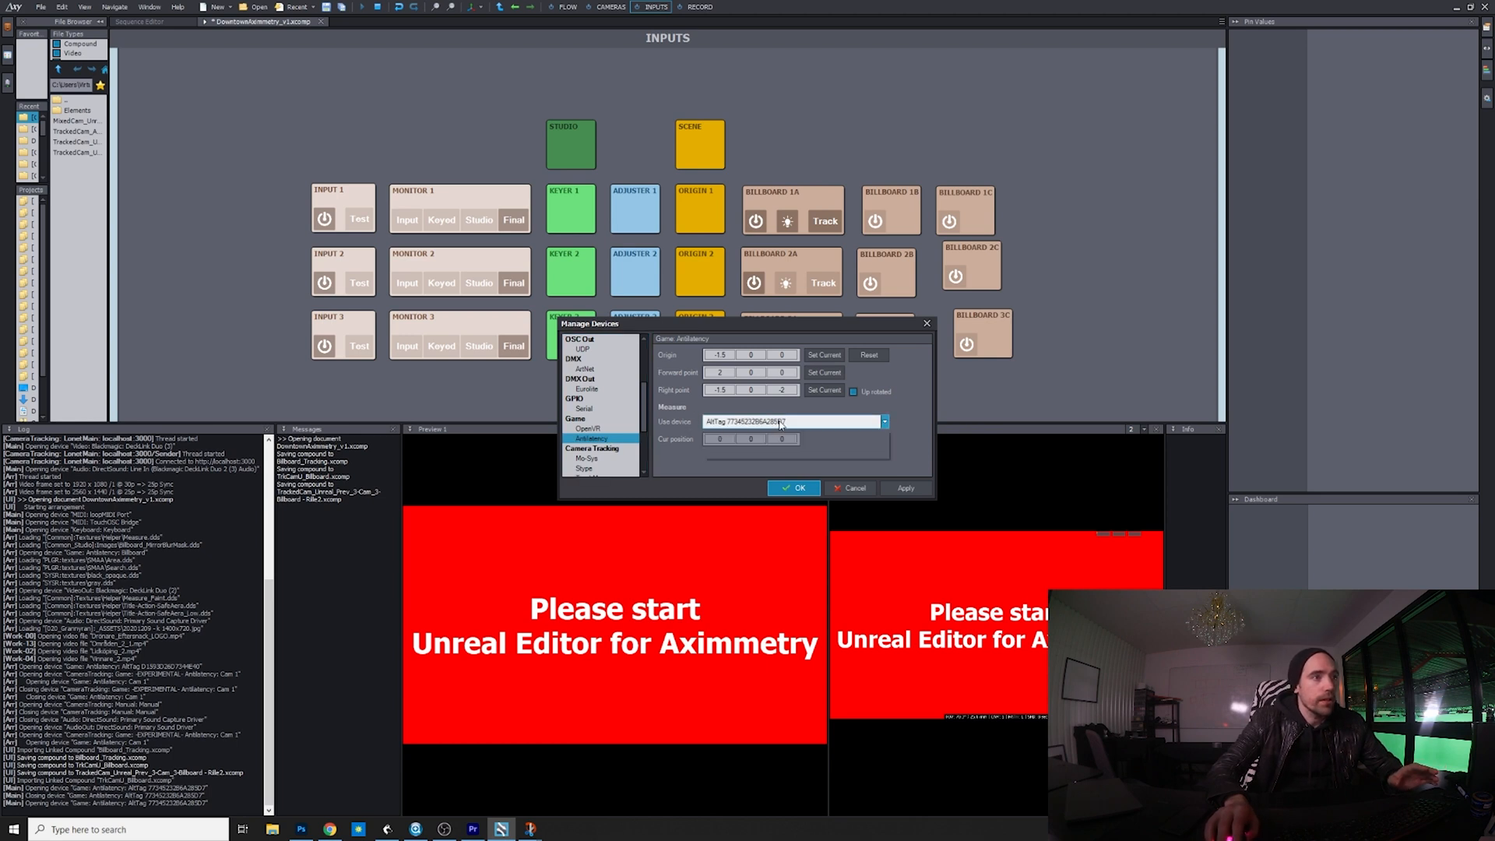
pyautogui.click(882, 421)
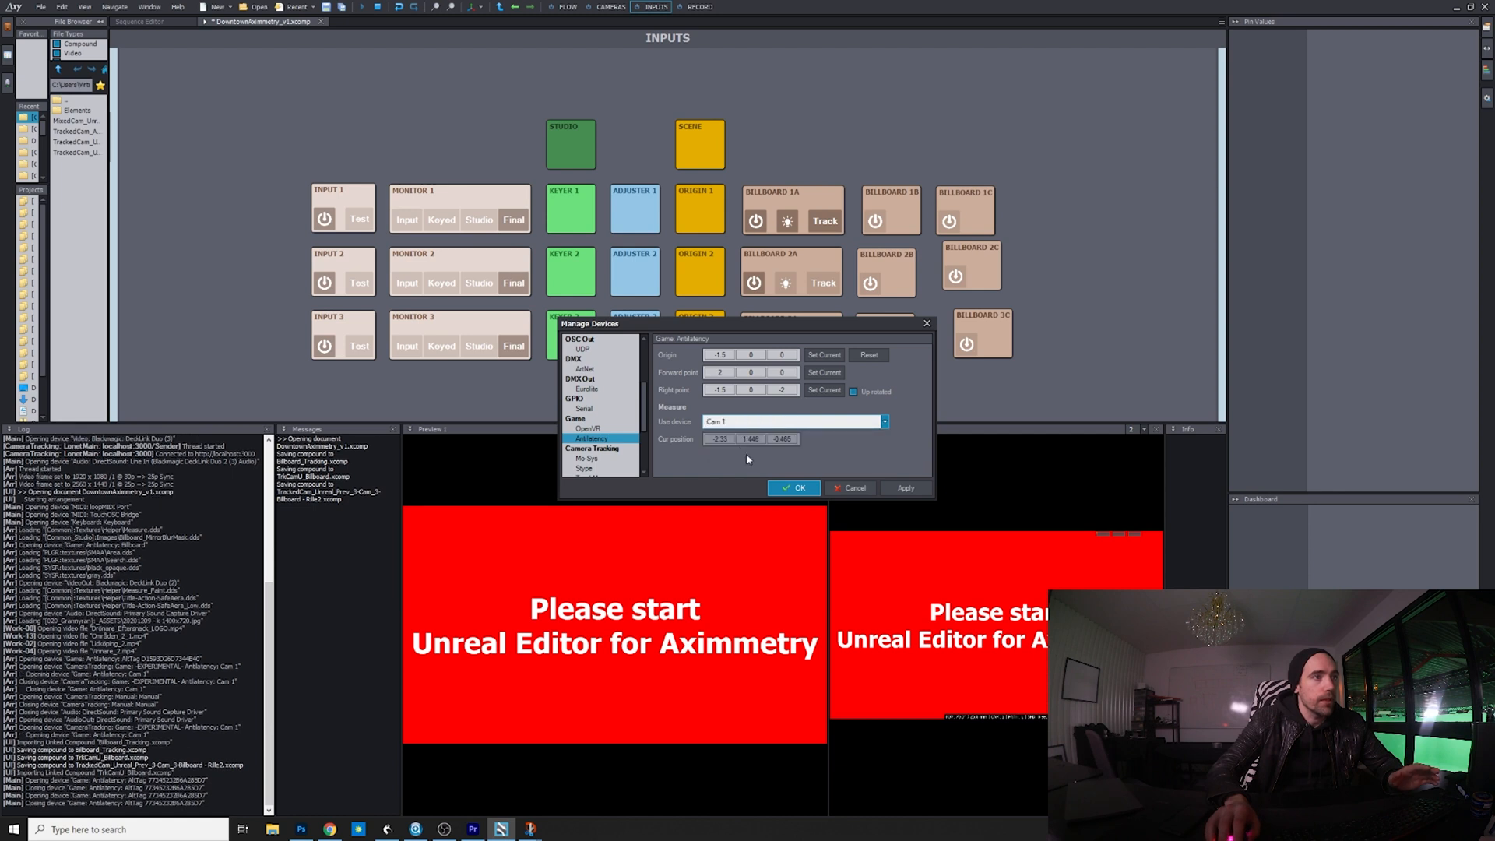
pyautogui.click(882, 421)
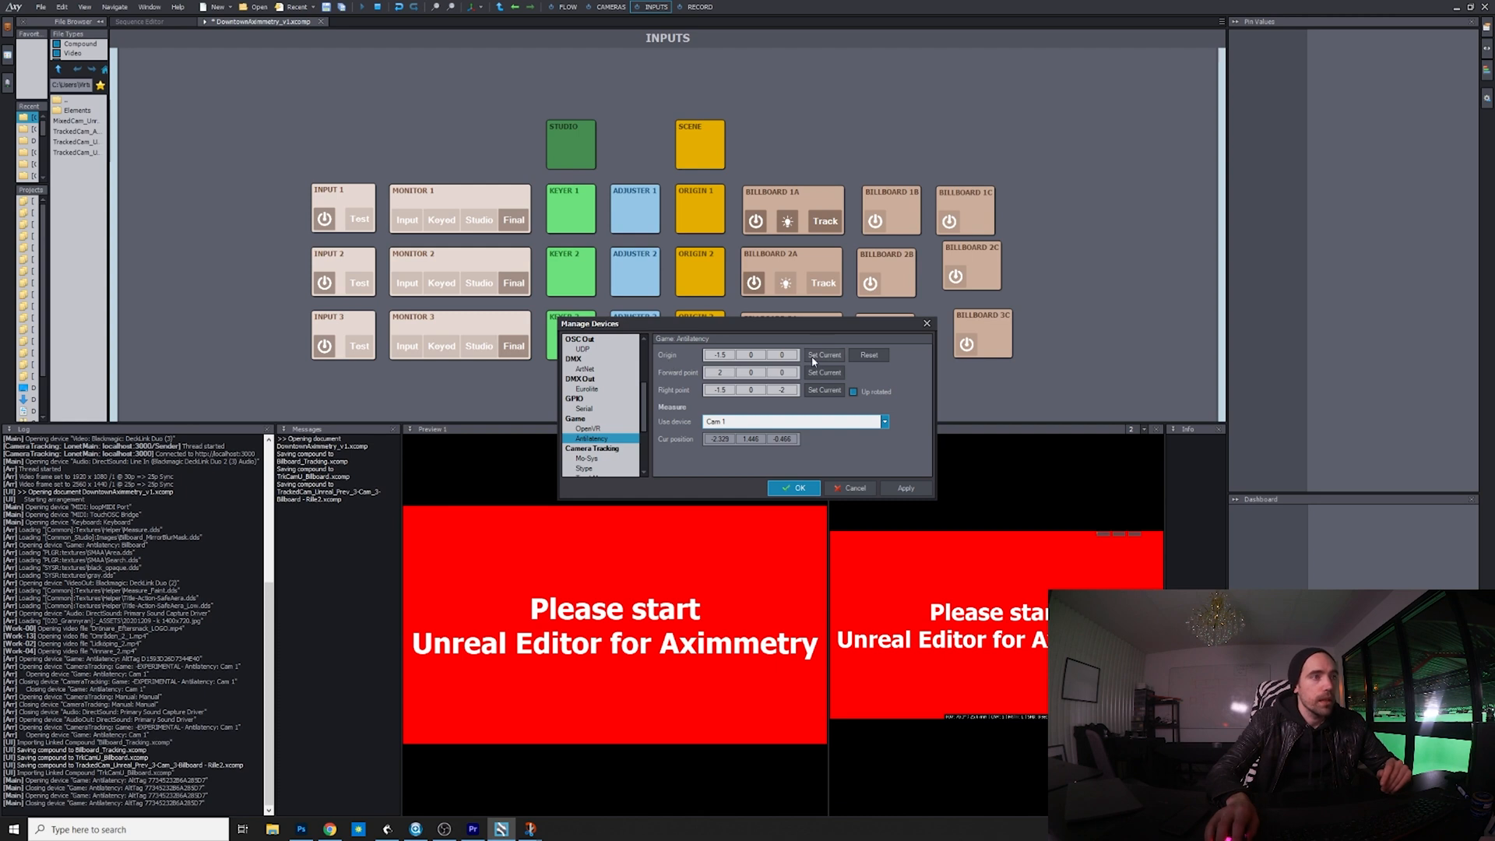
pyautogui.moveTo(831, 362)
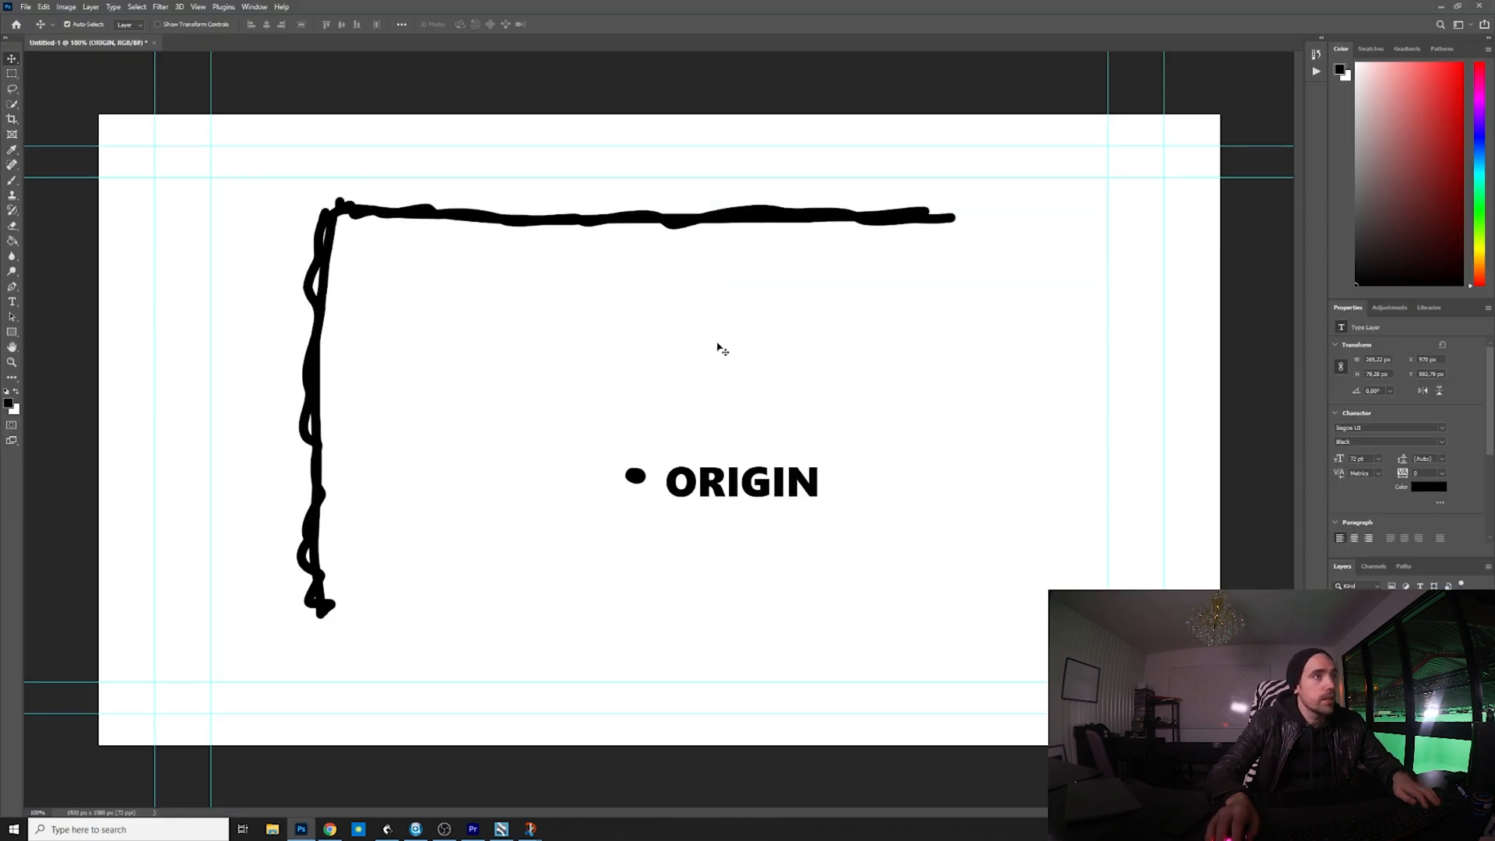
pyautogui.moveTo(24, 324)
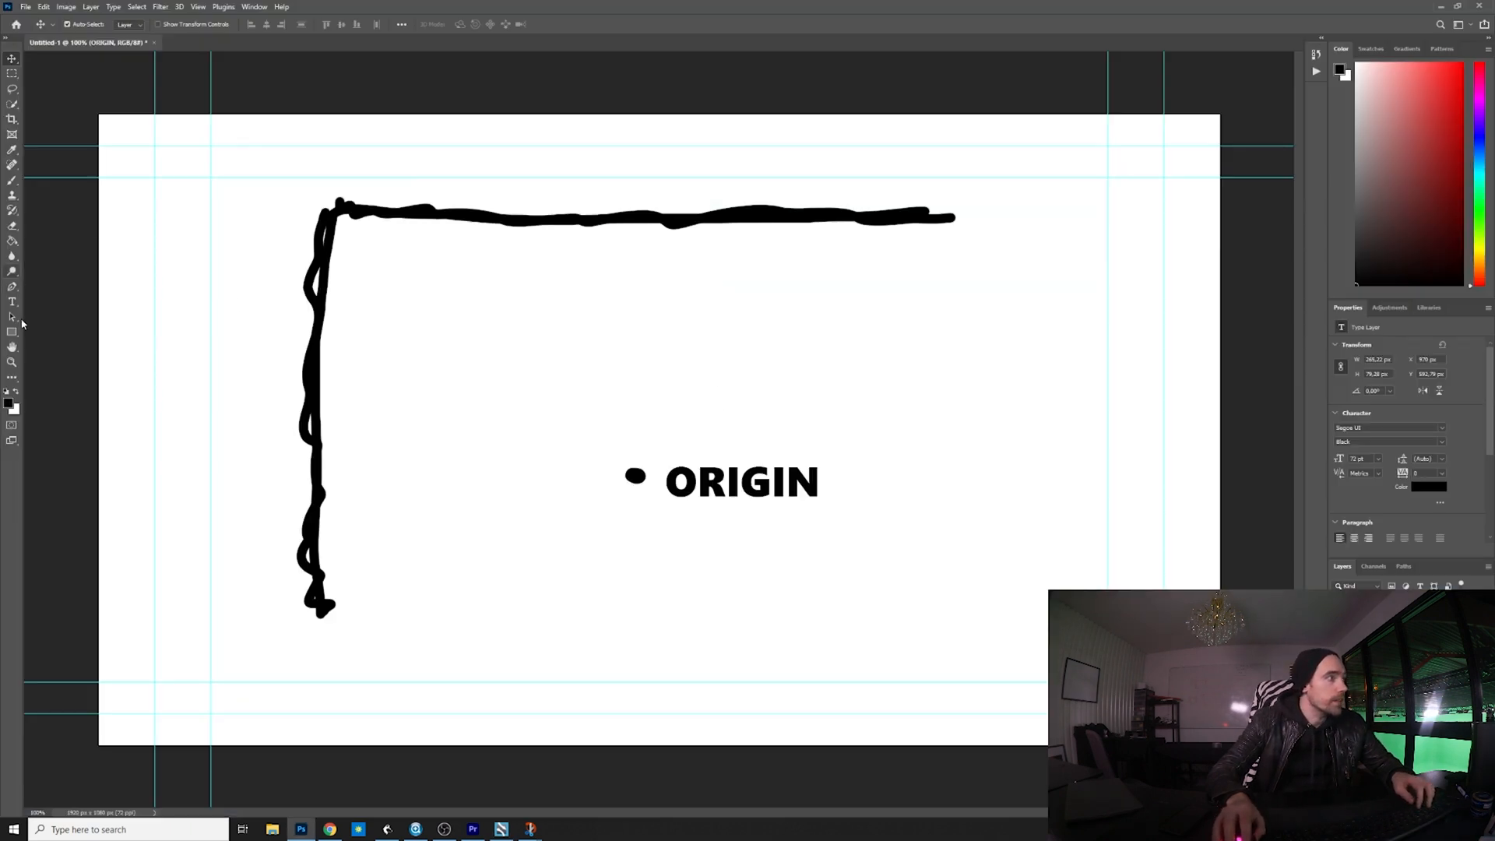
# - Brush a dot above the ORIGIN dot and type the label FORWARD
pyautogui.click(13, 165)
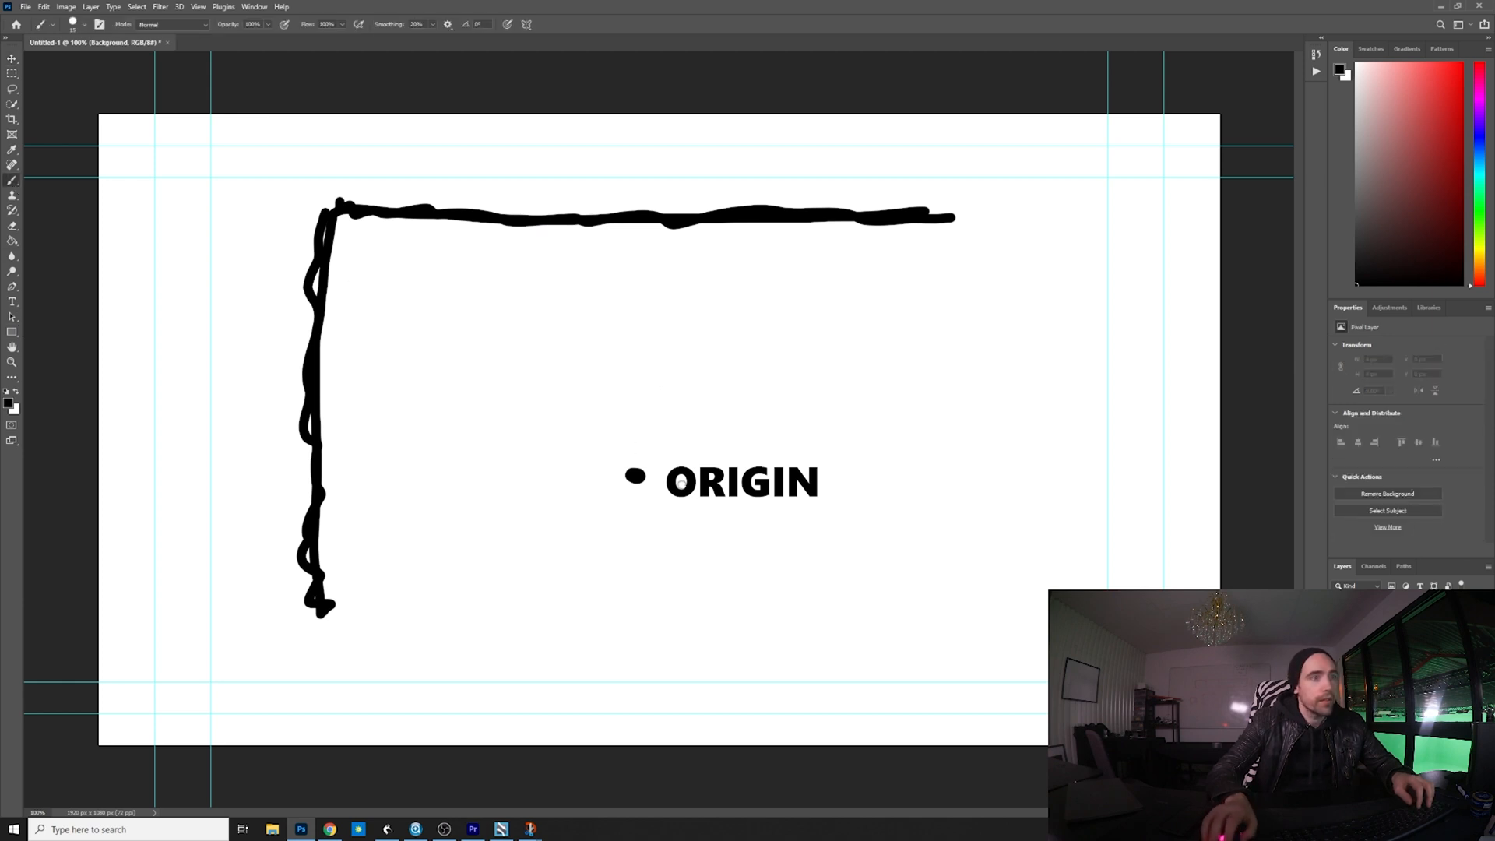
pyautogui.moveTo(632, 421)
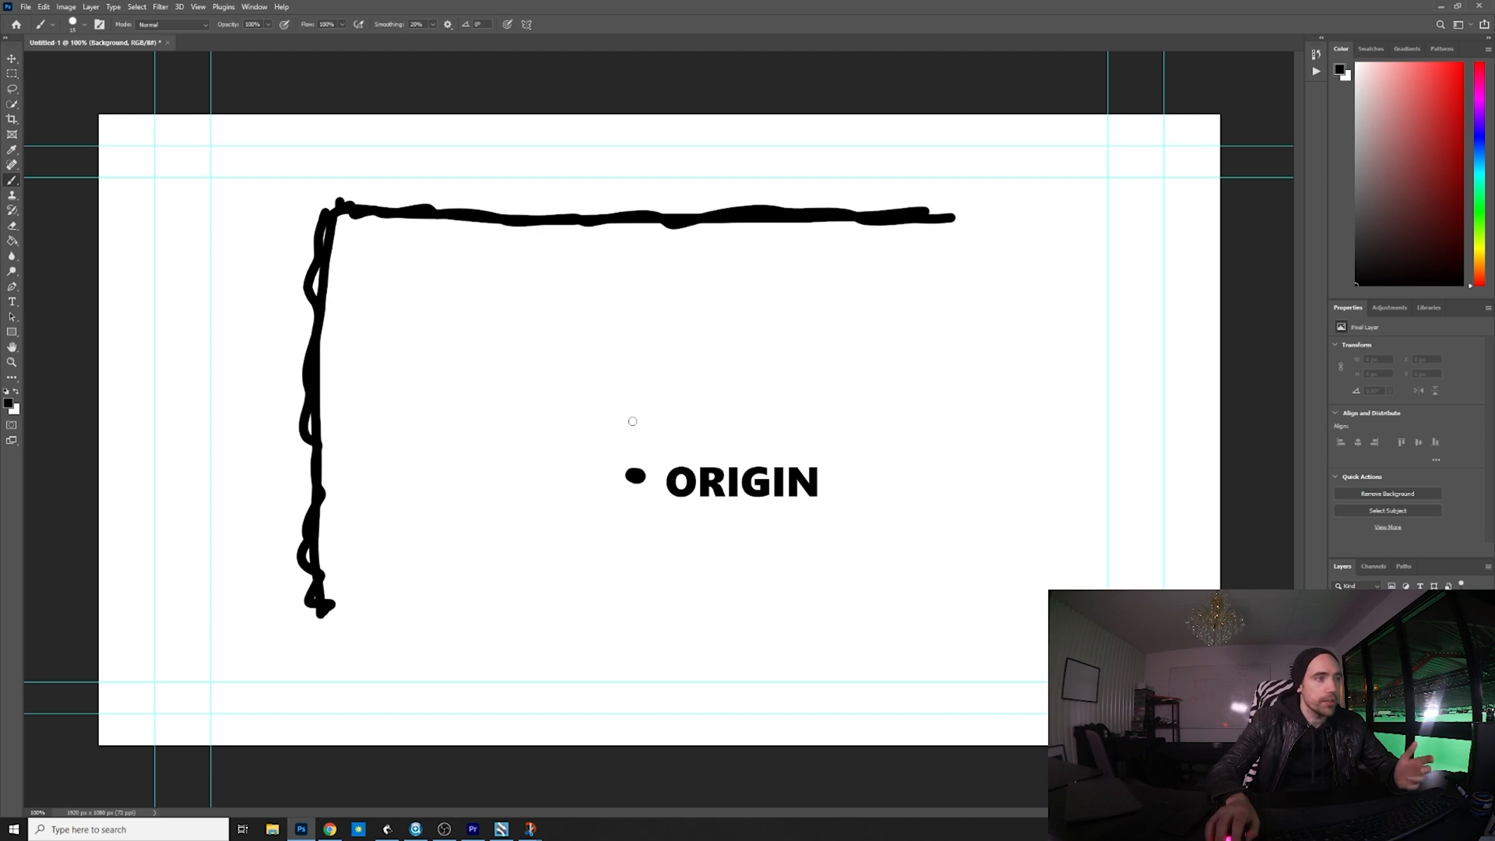
pyautogui.moveTo(633, 356)
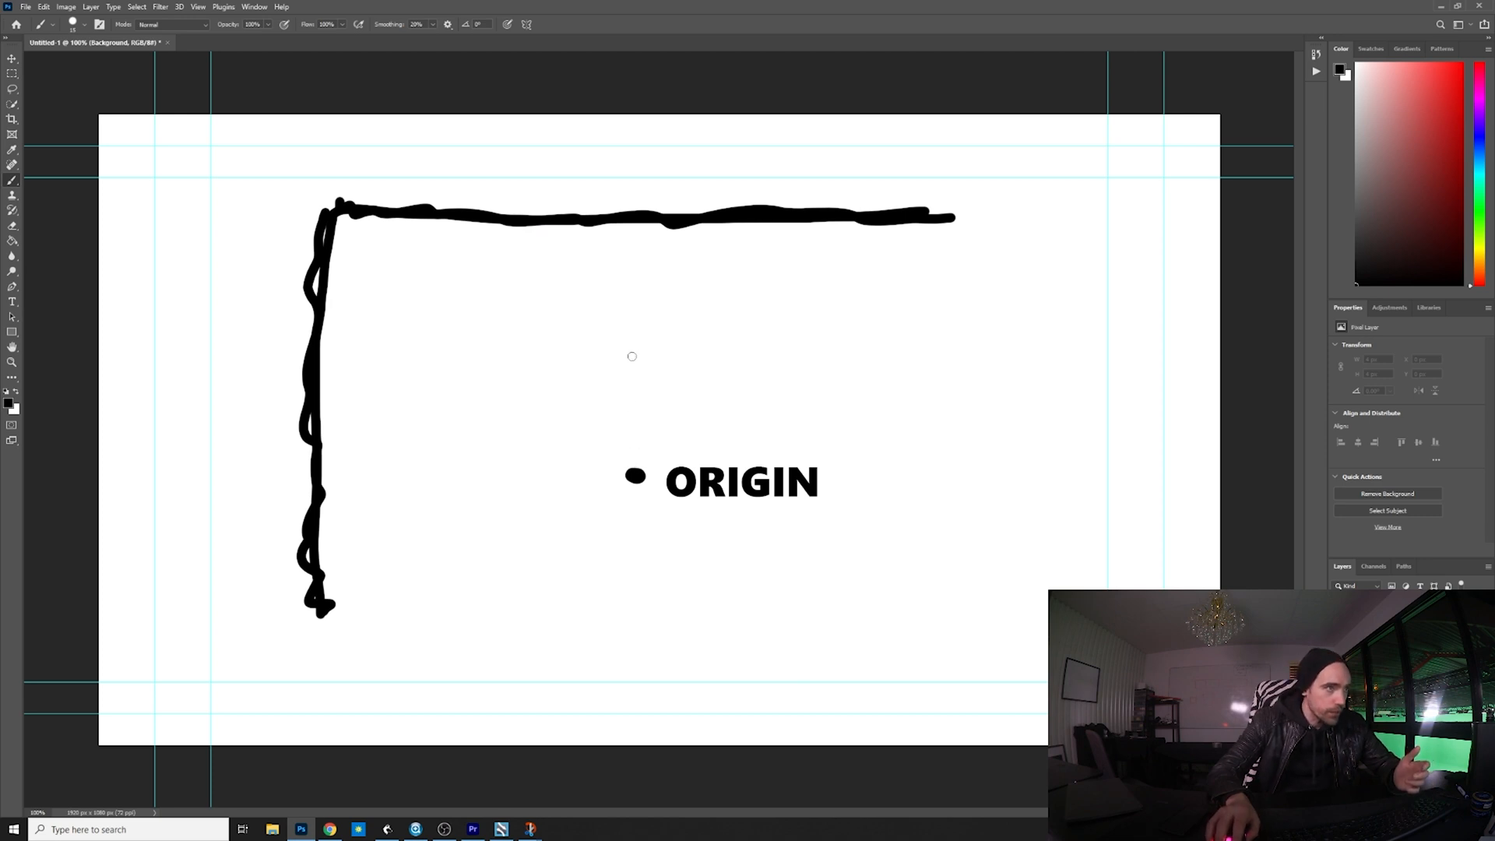
pyautogui.click(632, 341)
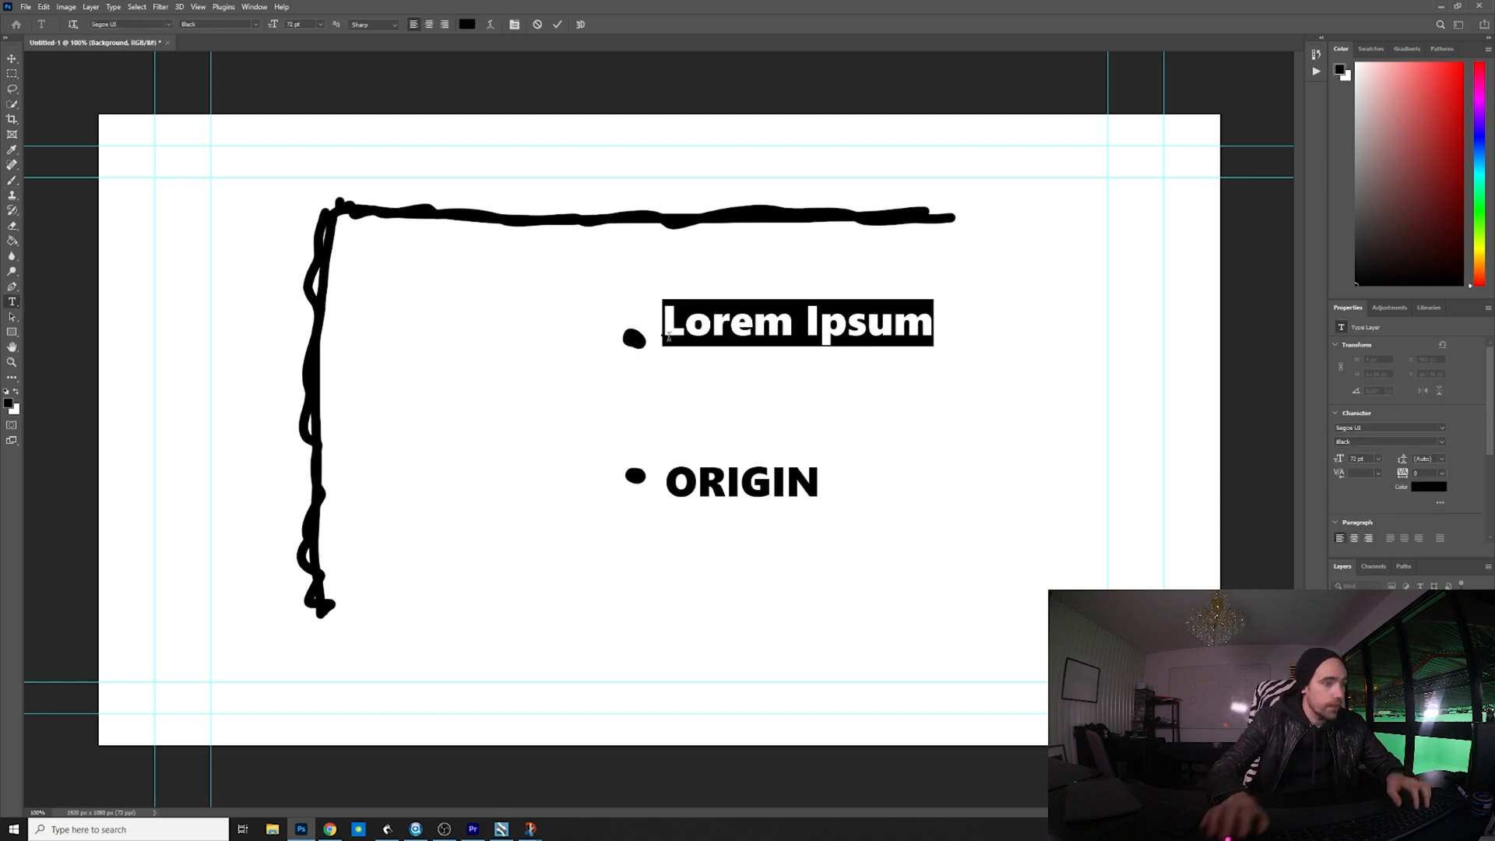
pyautogui.write('FORWARD')
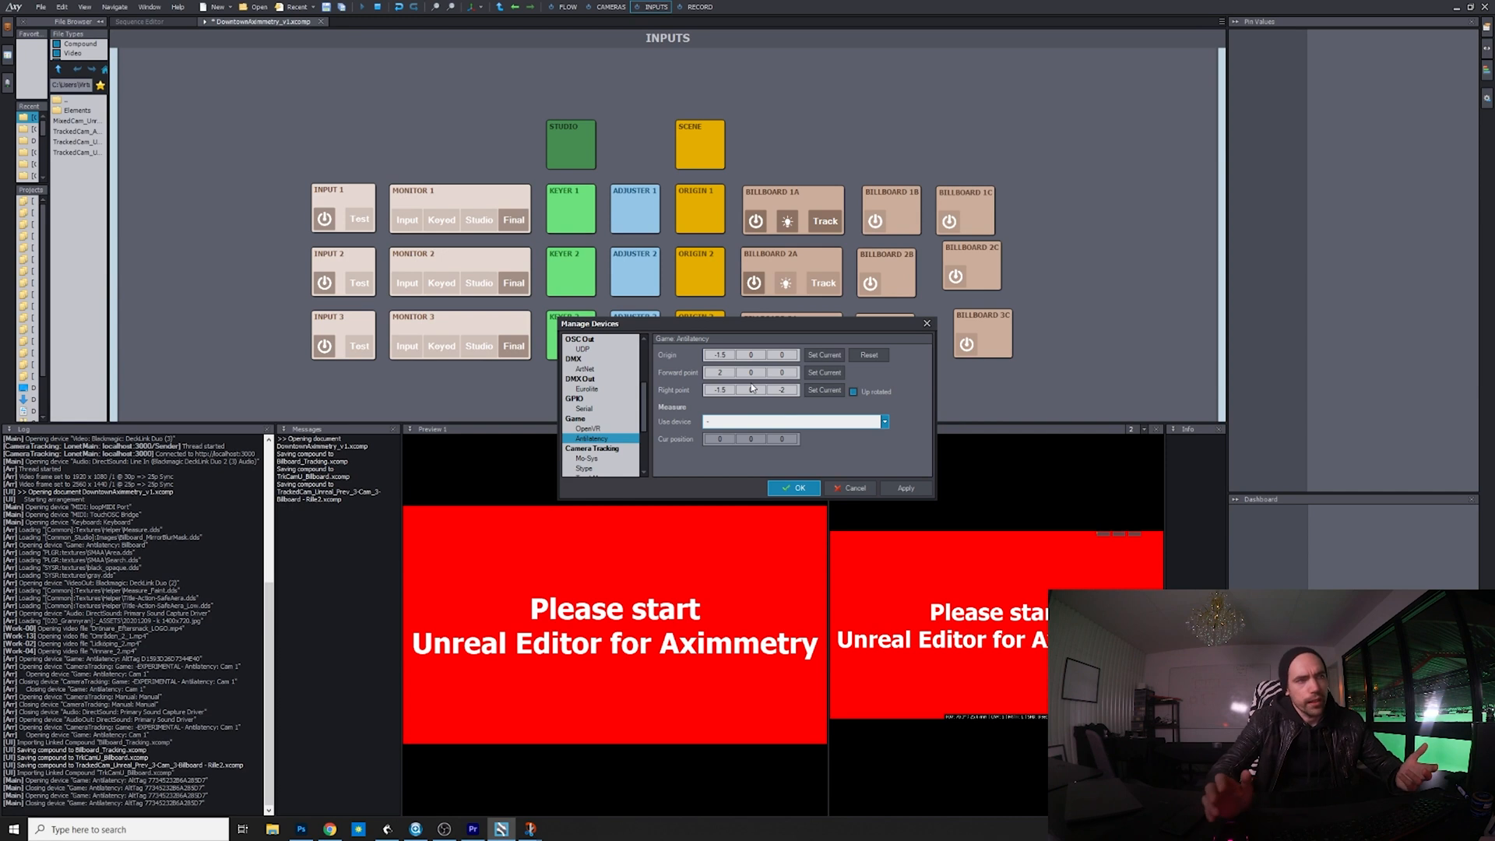
pyautogui.moveTo(674, 383)
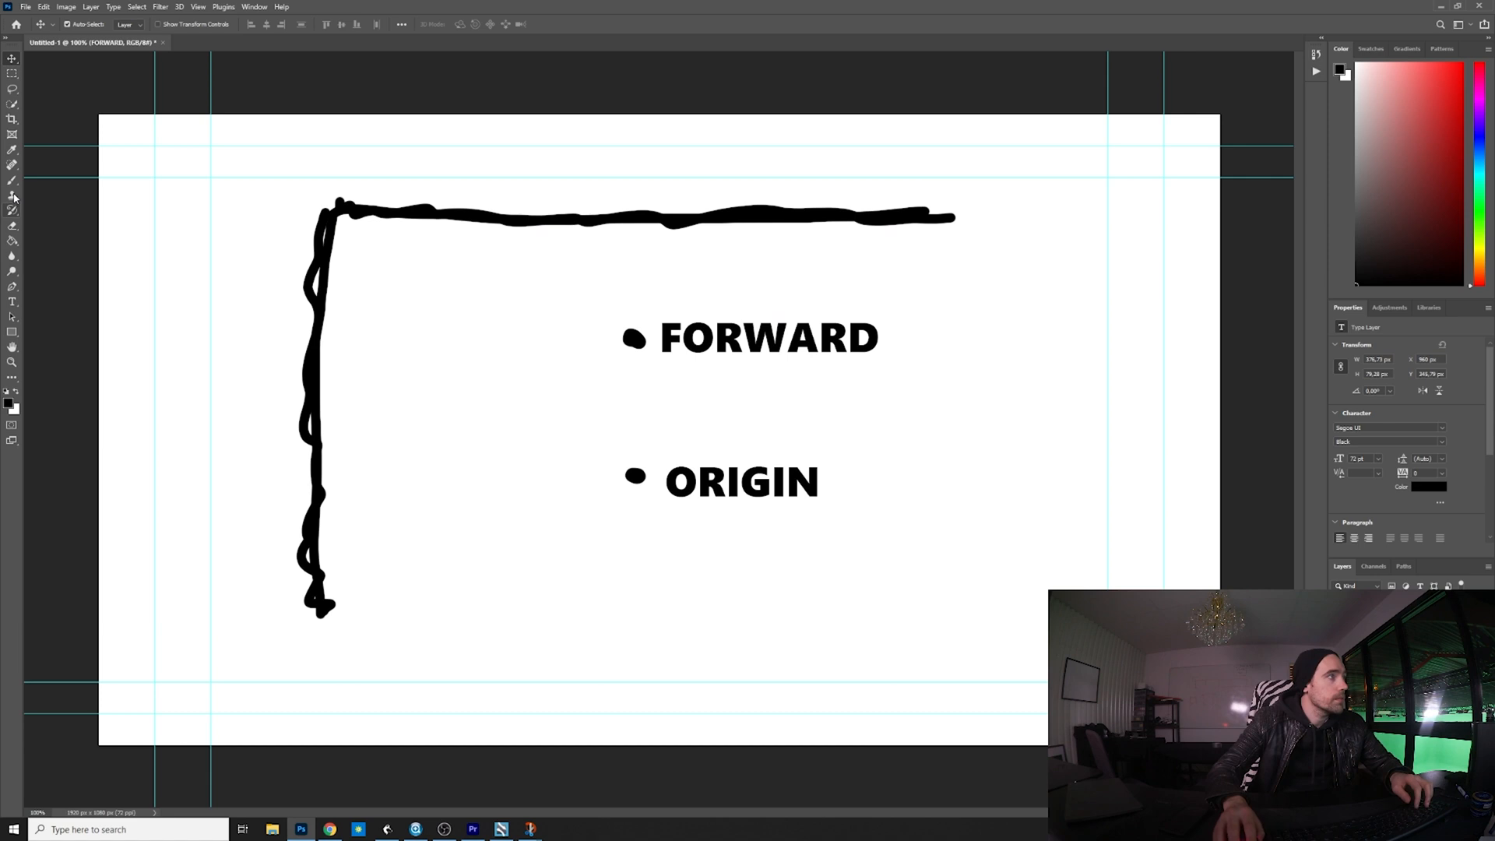
# - Brush a dot right of ORIGIN and type the label RIGHT beside it
pyautogui.click(12, 179)
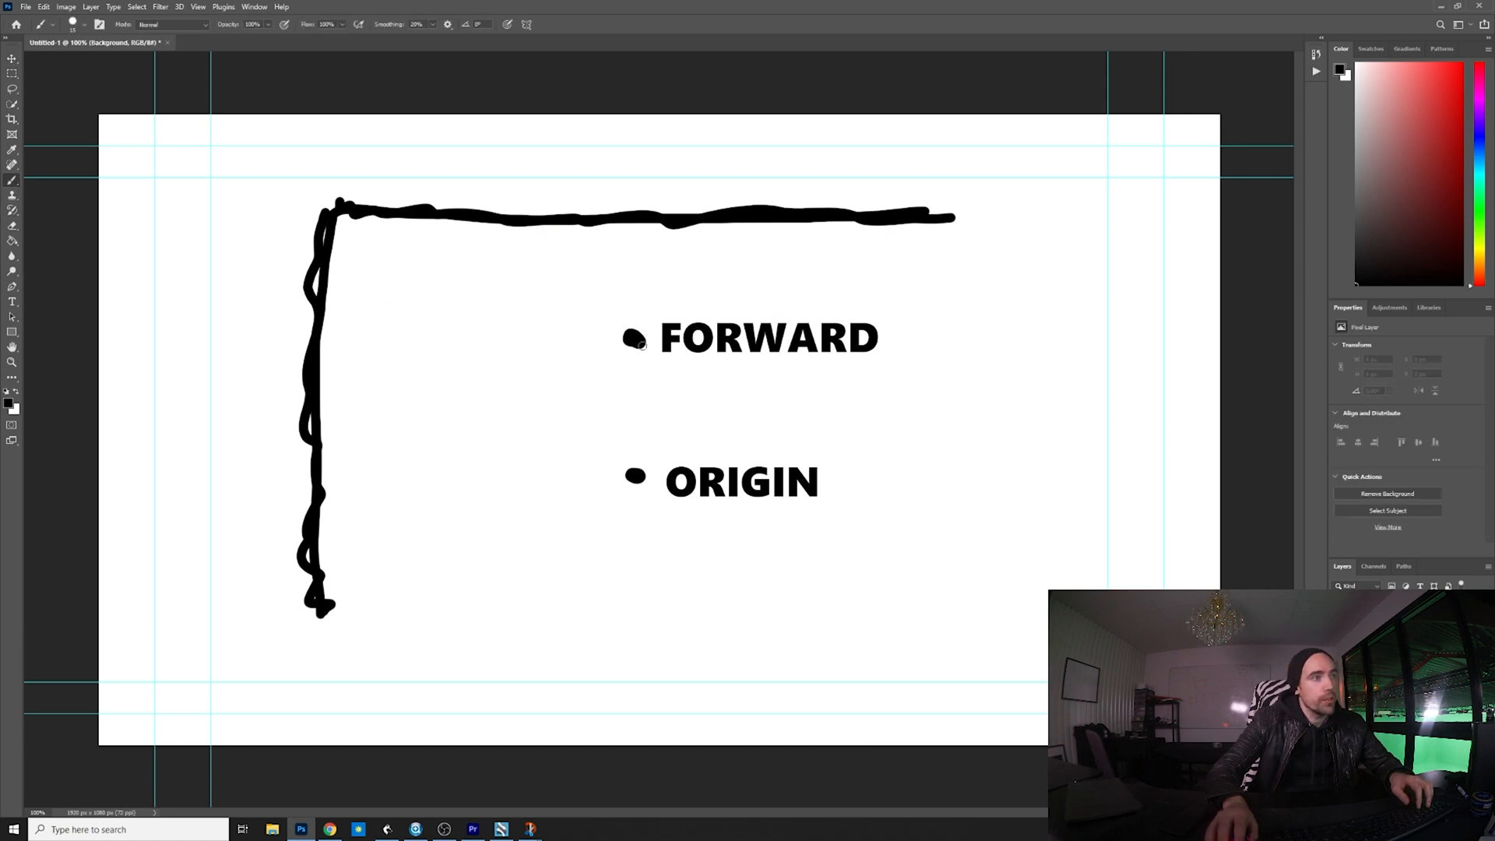
pyautogui.click(865, 481)
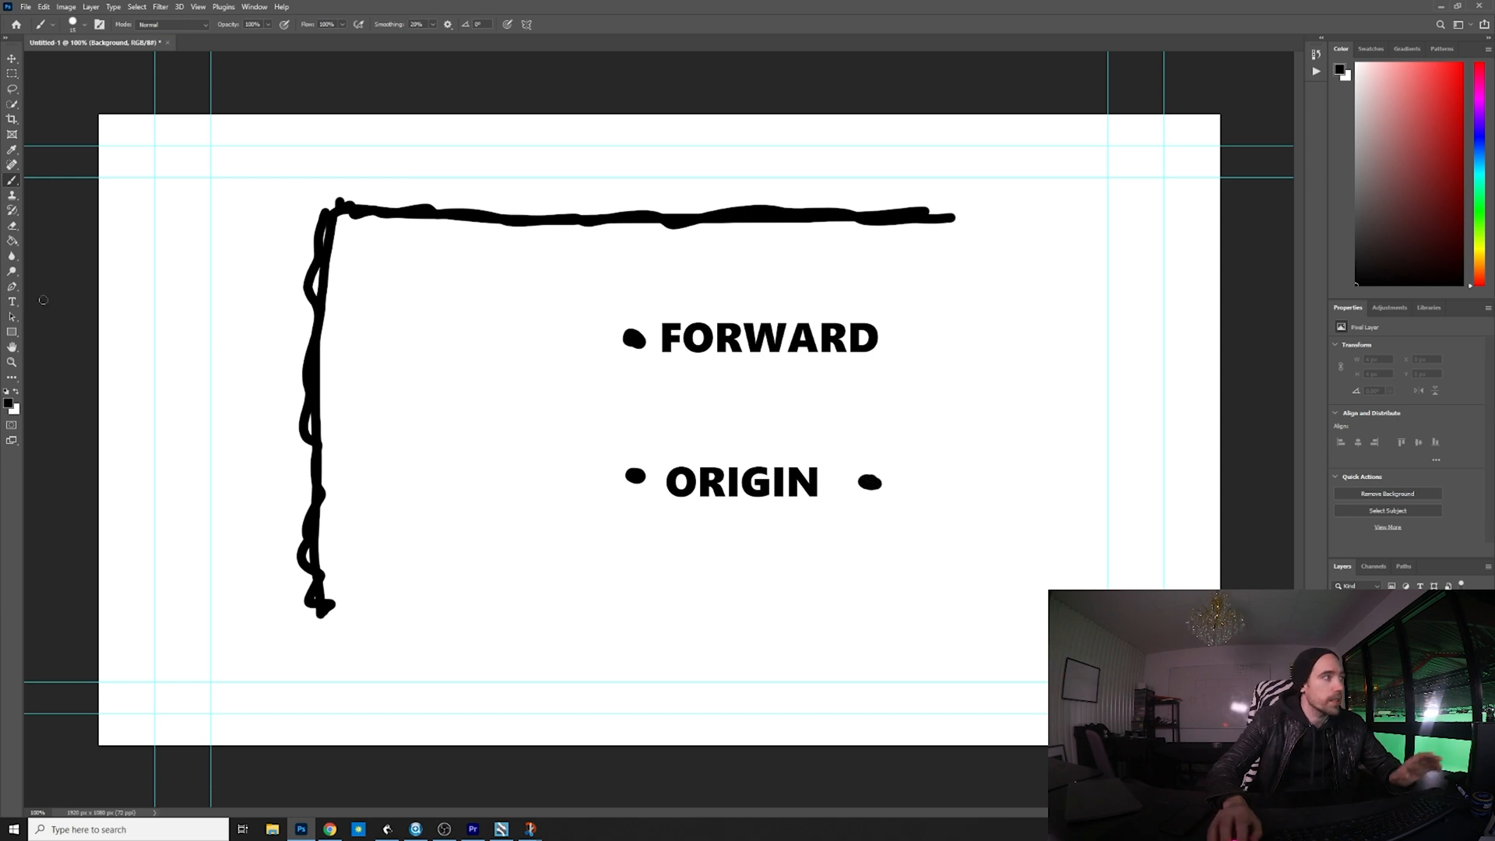
pyautogui.click(1058, 475)
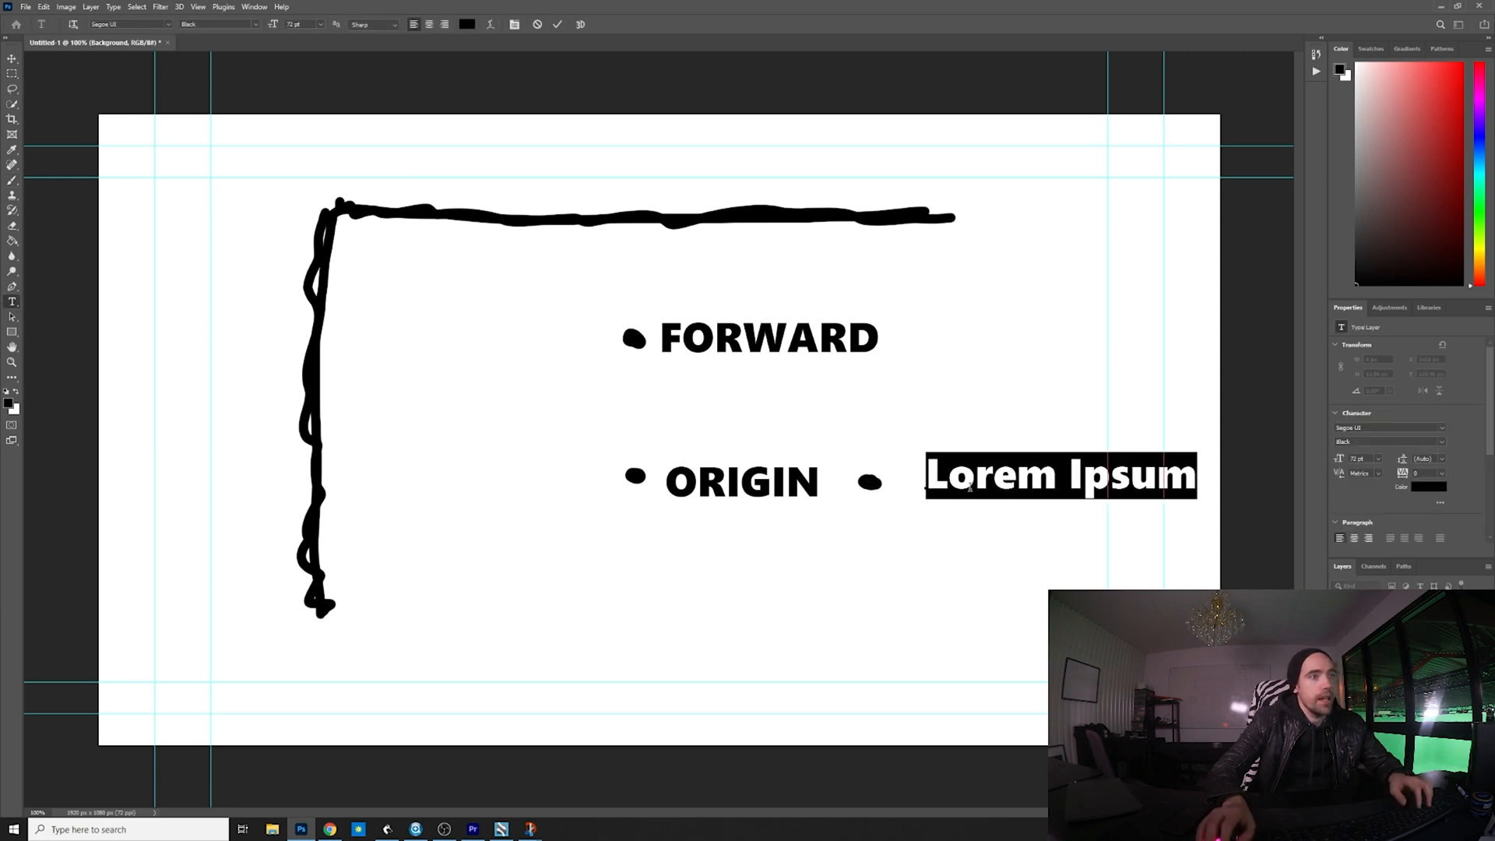
pyautogui.write('RIGHT')
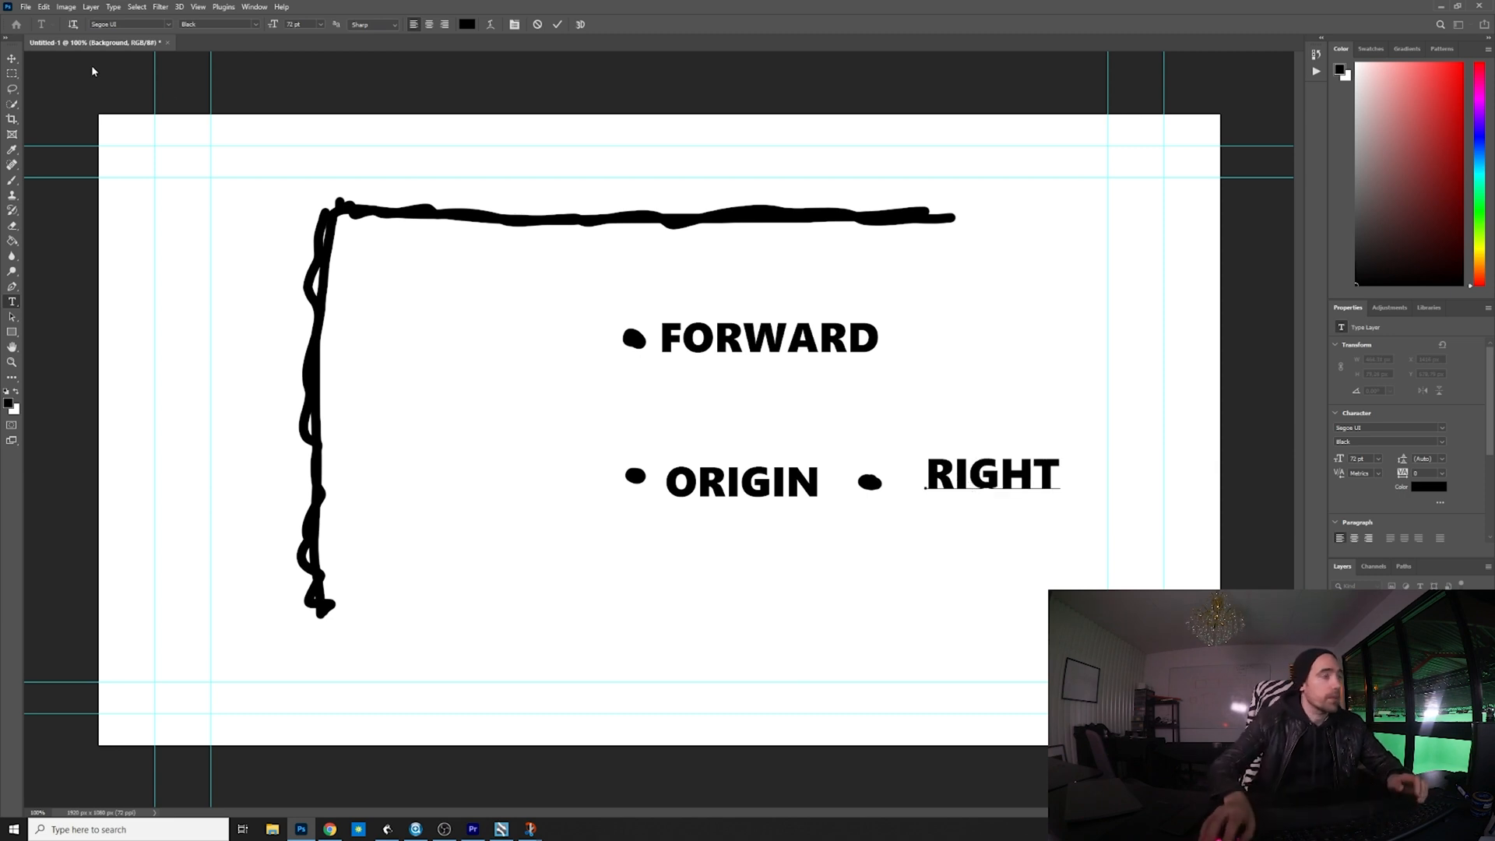